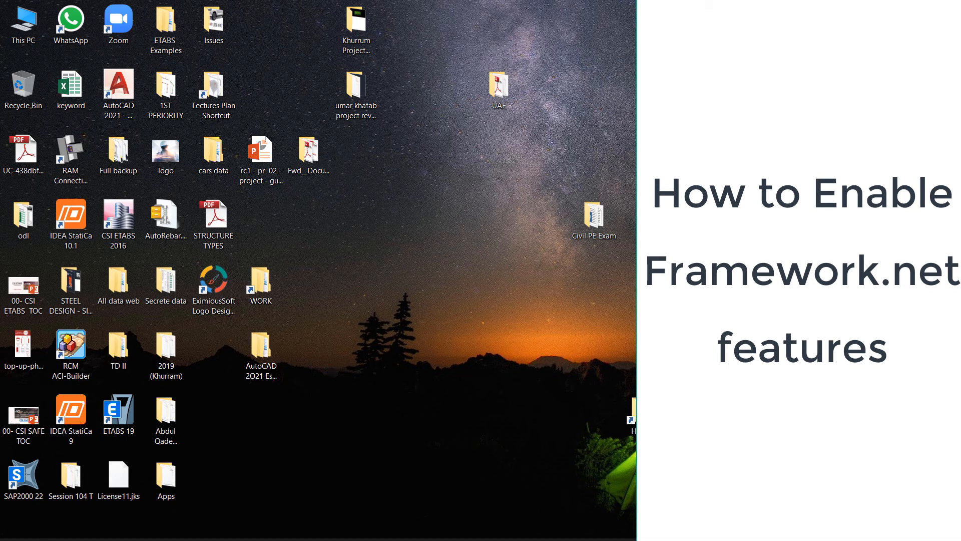
Step: Search the Start menu for "cont" so Control Panel appears as the best match
left_click(13, 528)
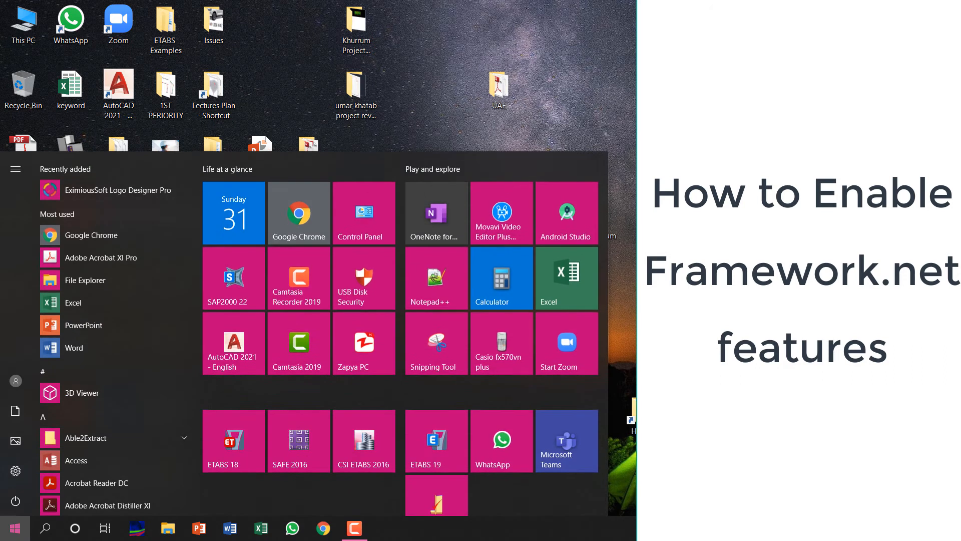
left_click(15, 528)
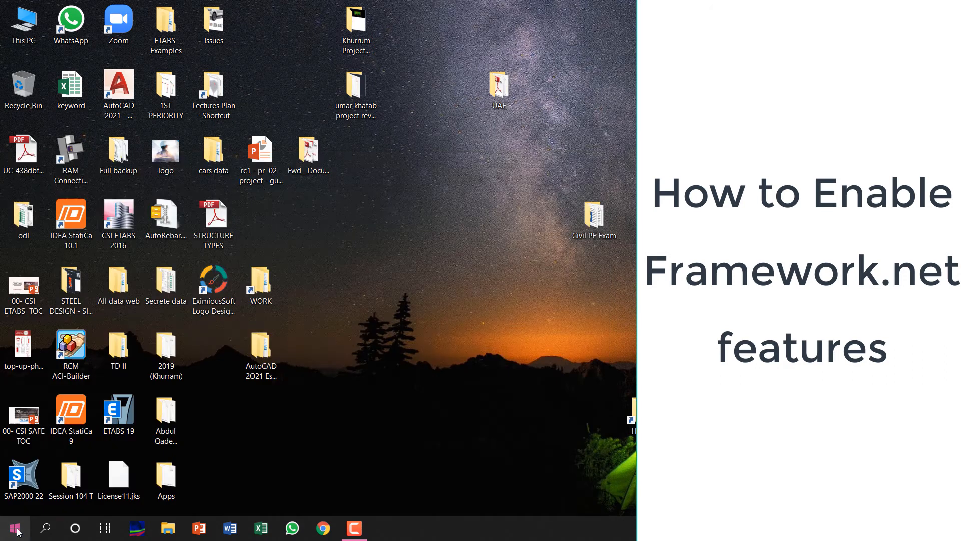
type("cont")
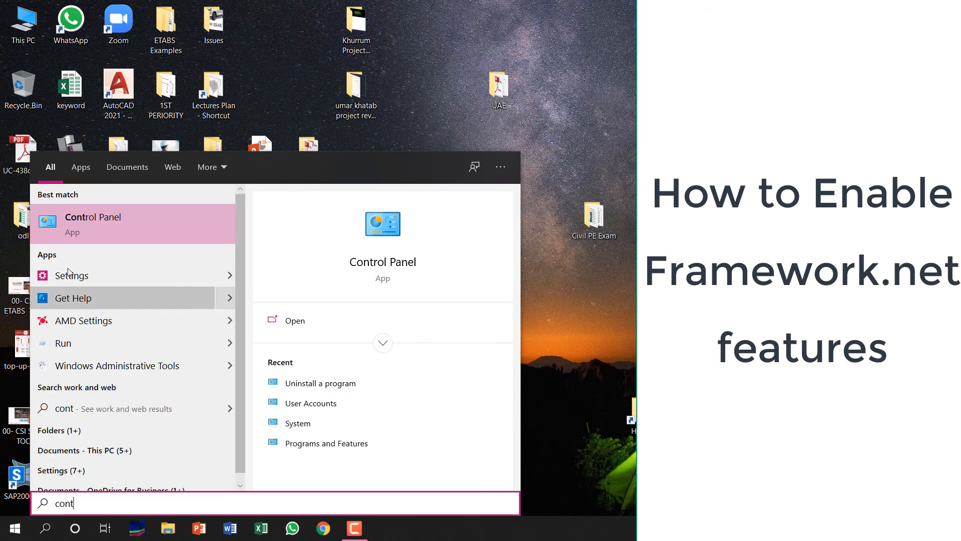
Step: Launch Control Panel and go to the Programs and Features list of installed programs
left_click(93, 223)
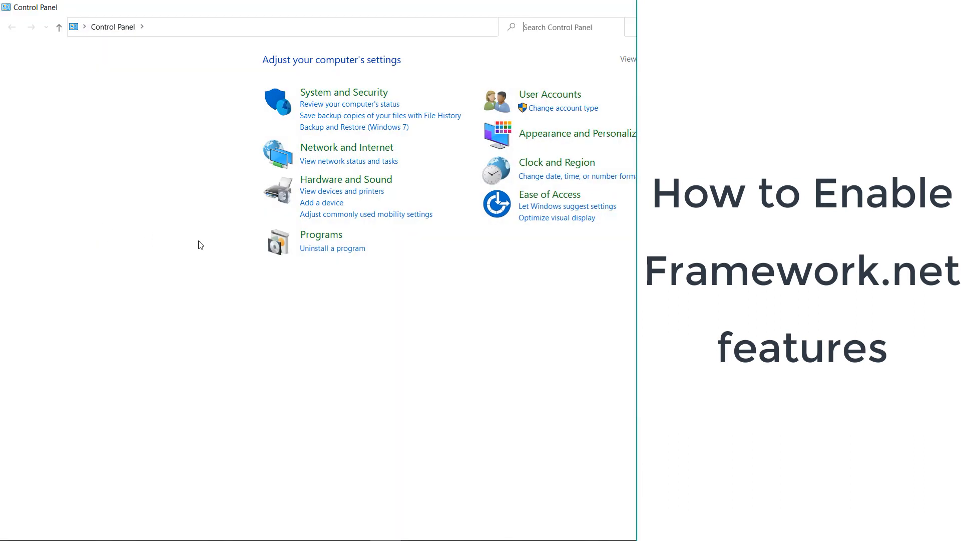
mouse_move(338, 253)
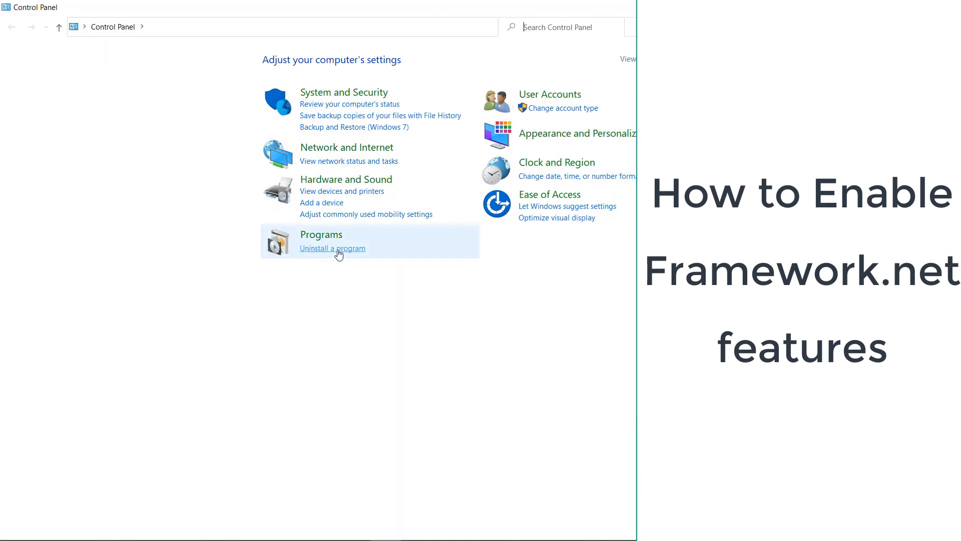
left_click(331, 248)
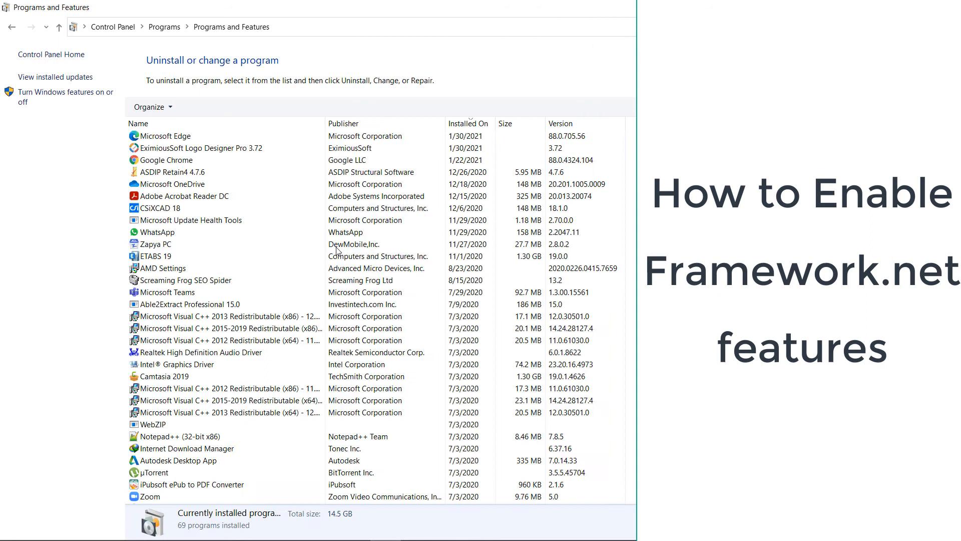
mouse_move(63, 93)
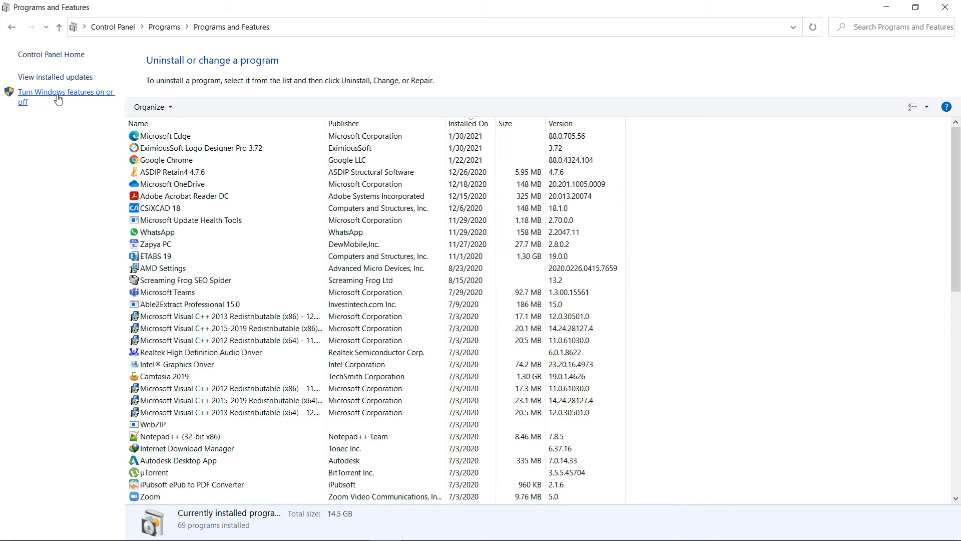
mouse_move(59, 102)
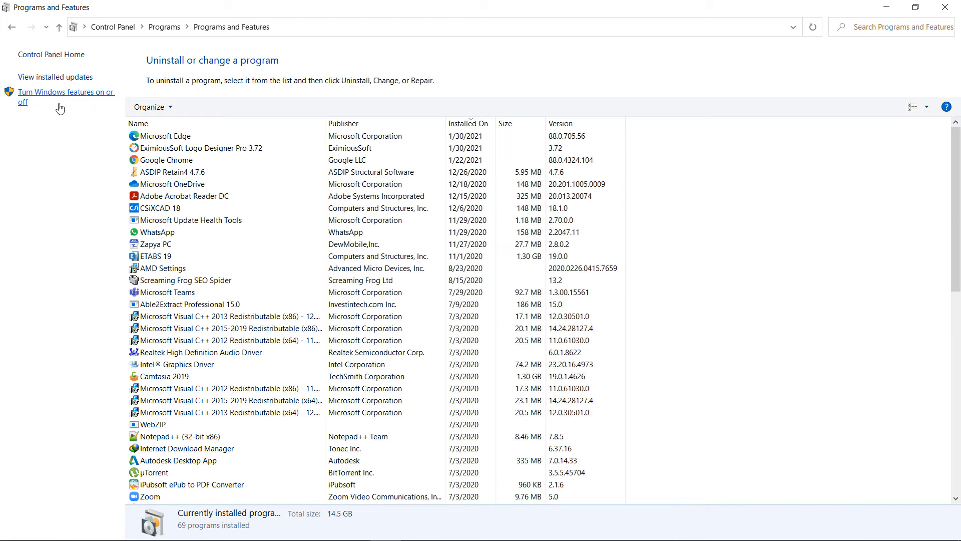
Step: Show the Windows Features list and check the .NET Framework 3.5 sub-features, then collapse the entry
left_click(62, 96)
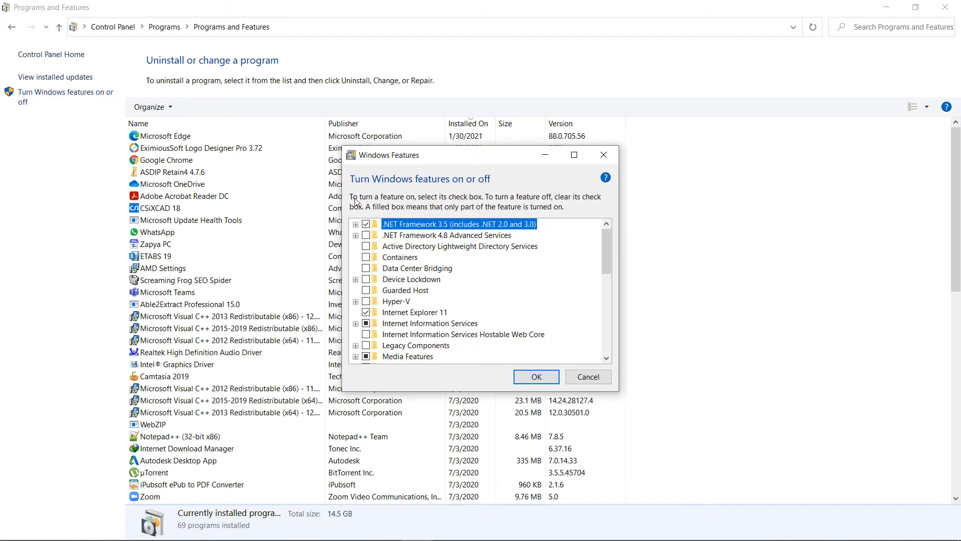
mouse_move(404, 231)
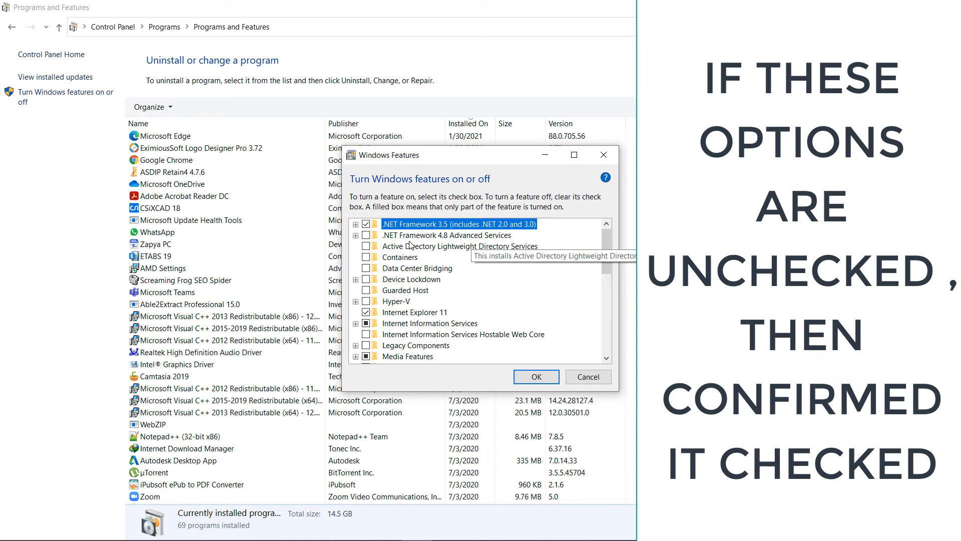
mouse_move(458, 235)
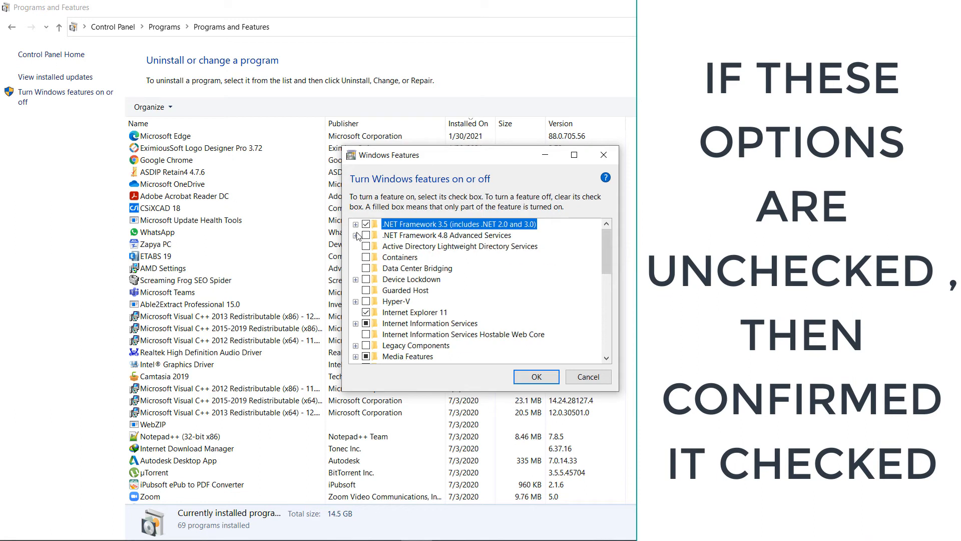
left_click(355, 224)
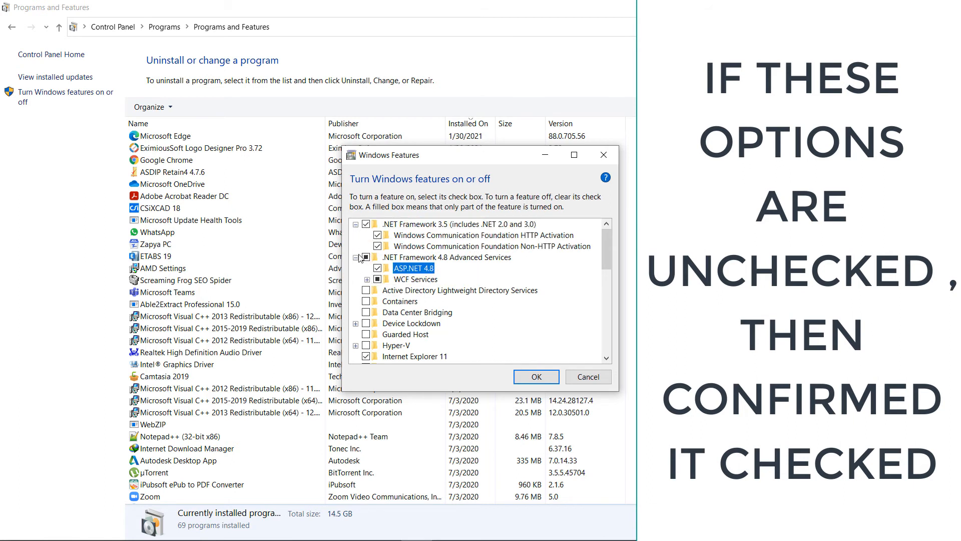
left_click(366, 224)
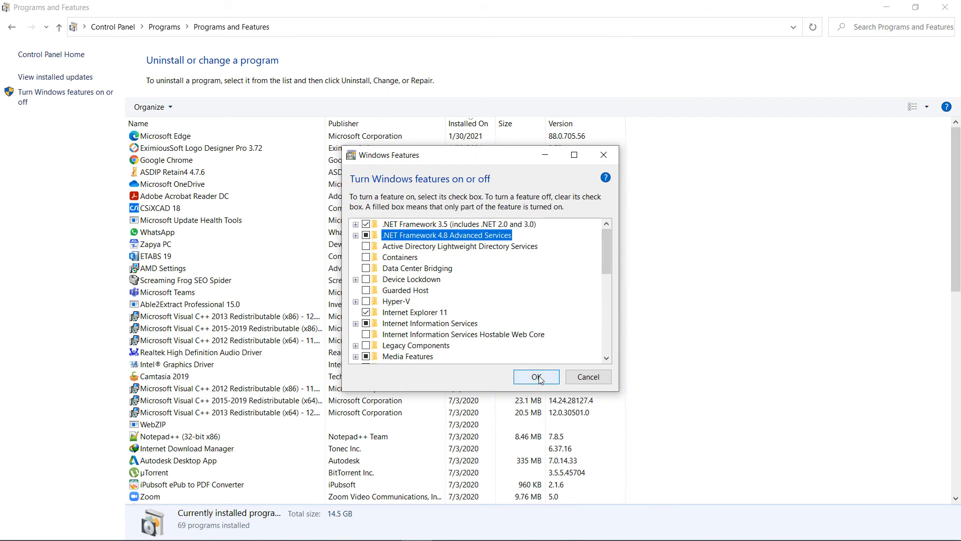
Step: Confirm the Windows Features dialog so the .NET changes begin applying
left_click(535, 376)
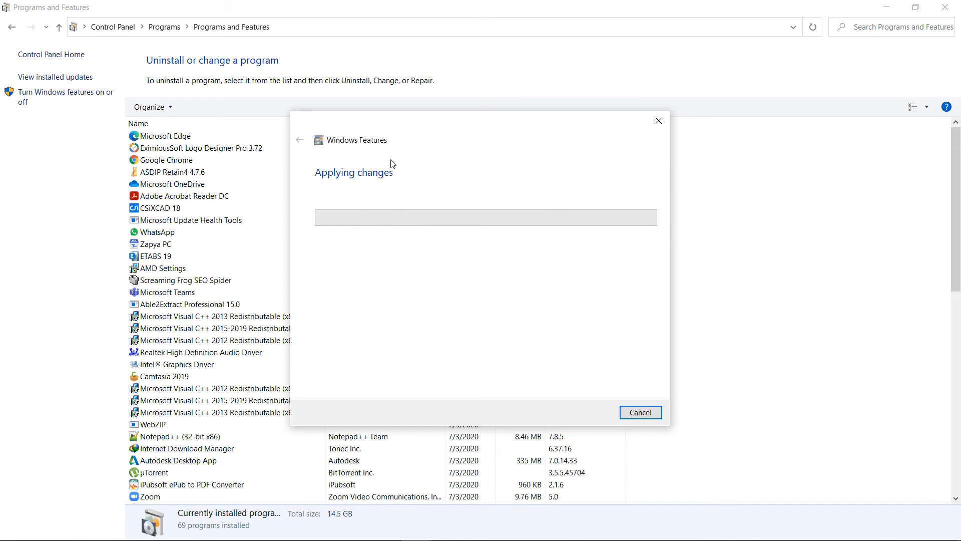
mouse_move(399, 238)
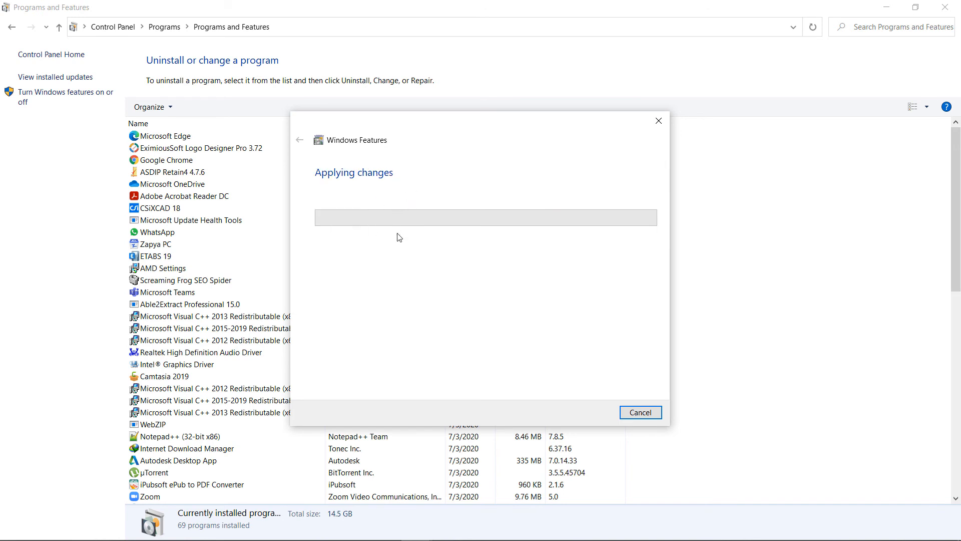